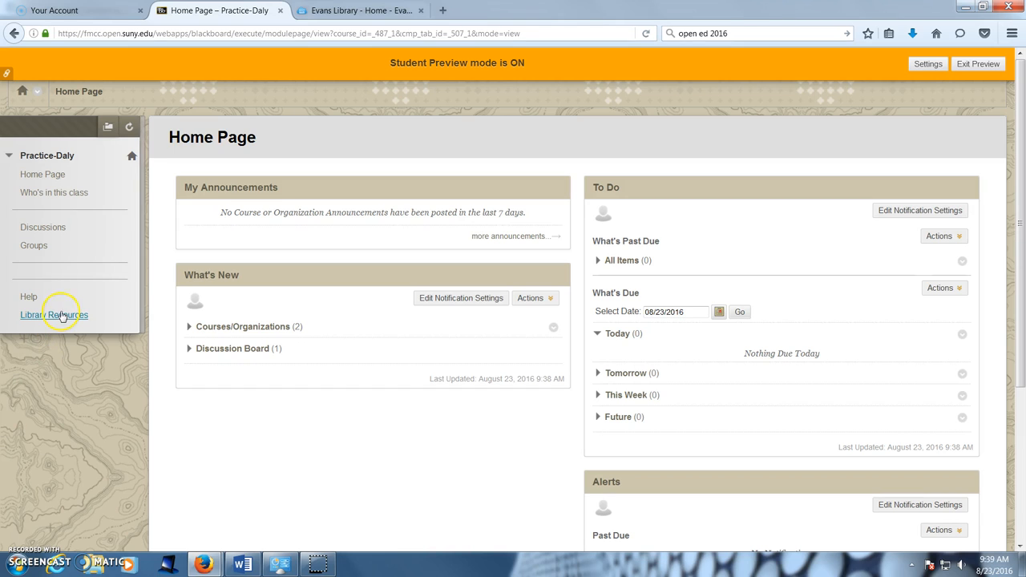
mouse_move(54, 314)
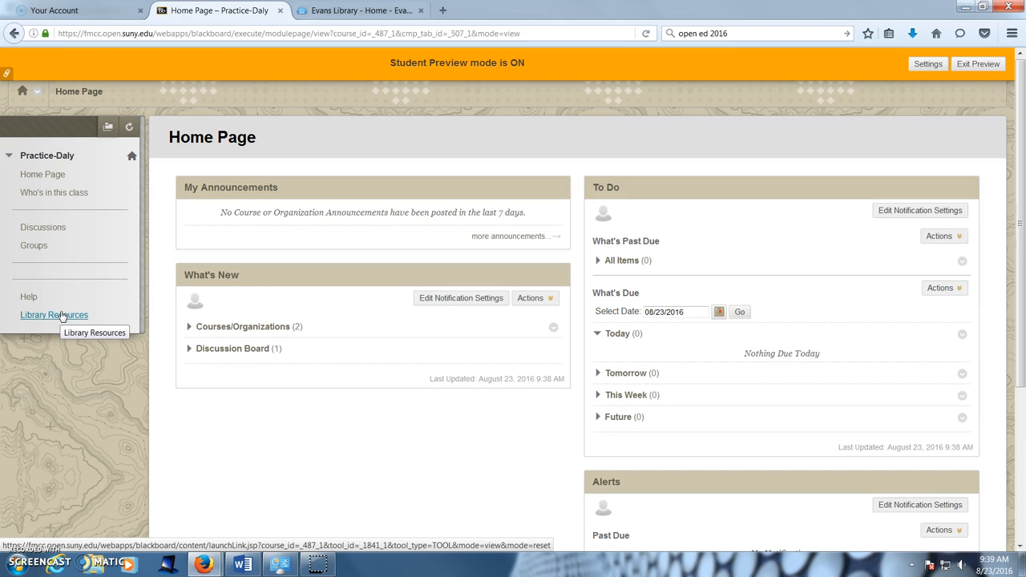
Open Library Resources from the course menu, loading the Country Studies/Information research guide
left_click(54, 314)
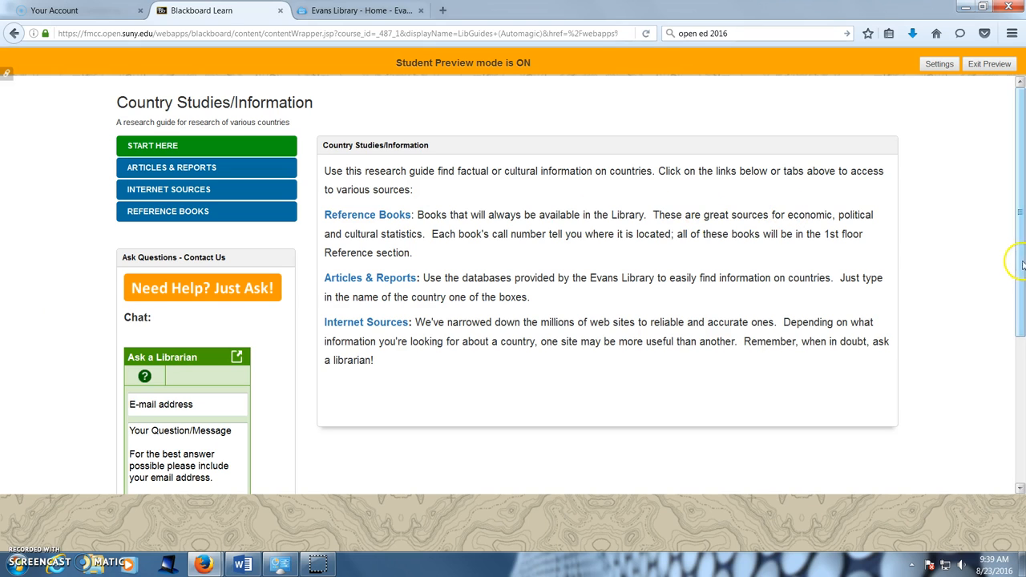
Scroll the guide down to the Ask Questions – Contact Us section with text, call, email and talk options
scroll("down", 3)
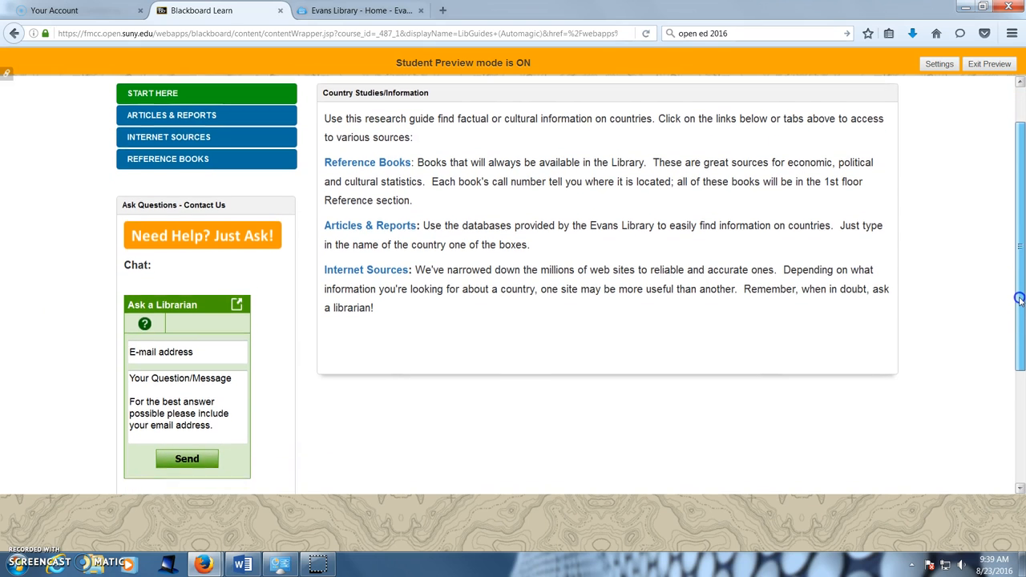
scroll("down", 3)
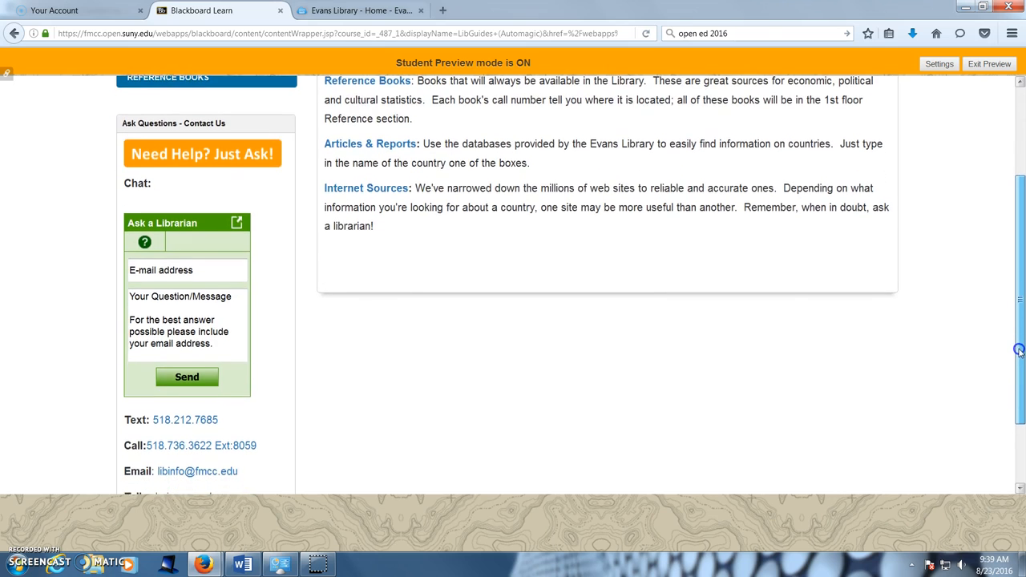
scroll("down", 3)
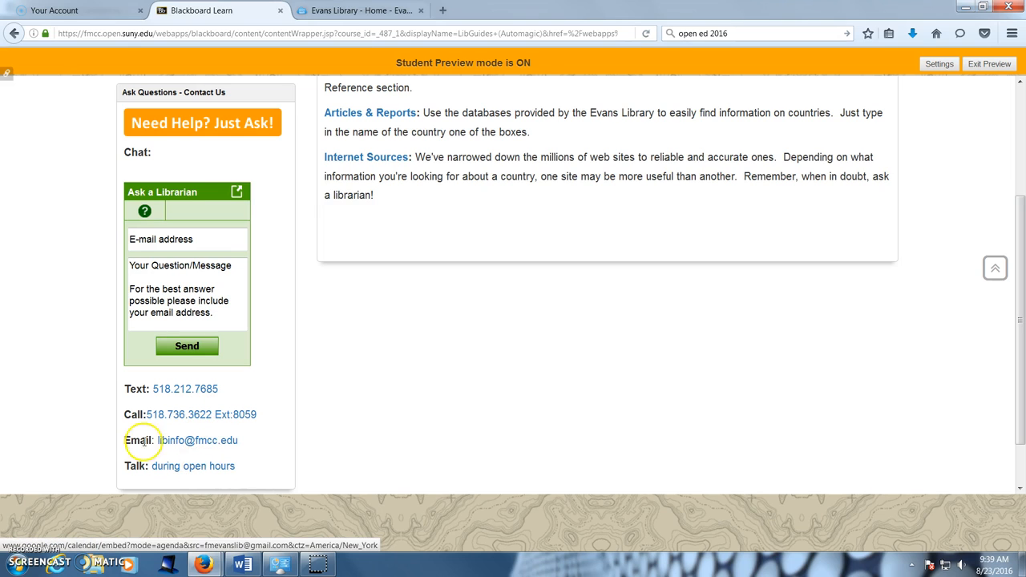
mouse_move(68, 411)
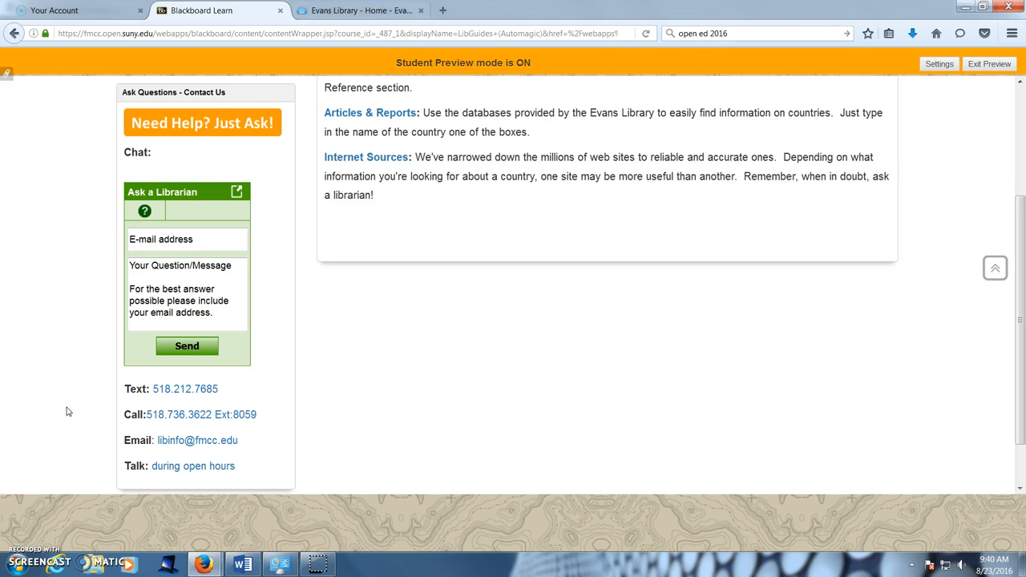
Switch to the Evans Library home page showing its Research Guides list of subjects and courses
left_click(361, 10)
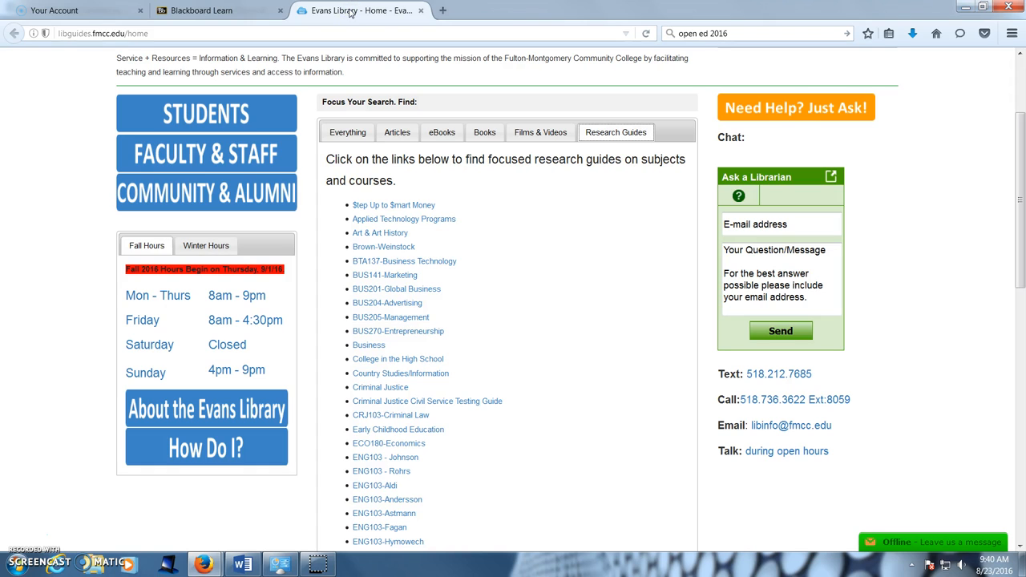
mouse_move(385, 276)
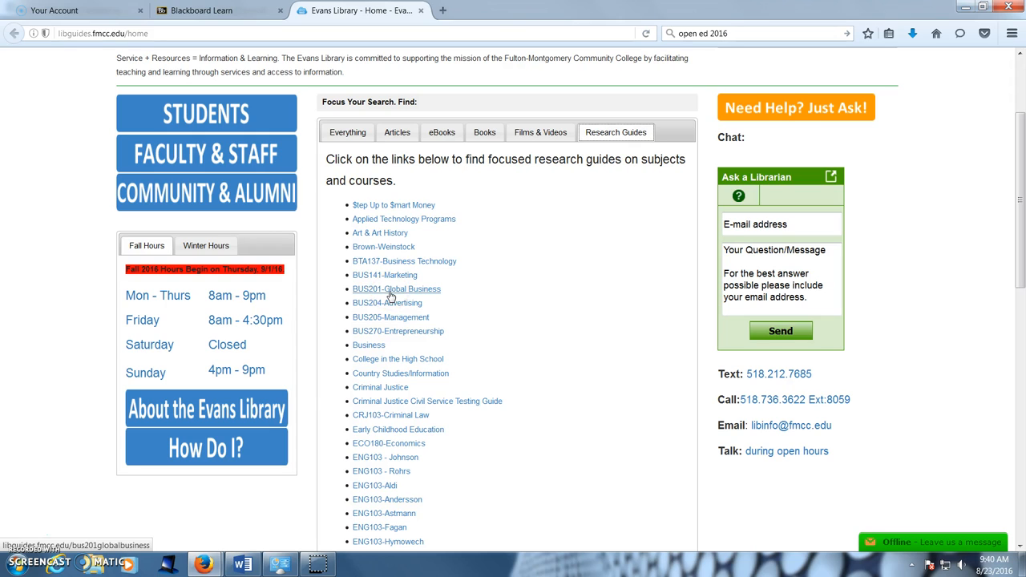
mouse_move(391, 298)
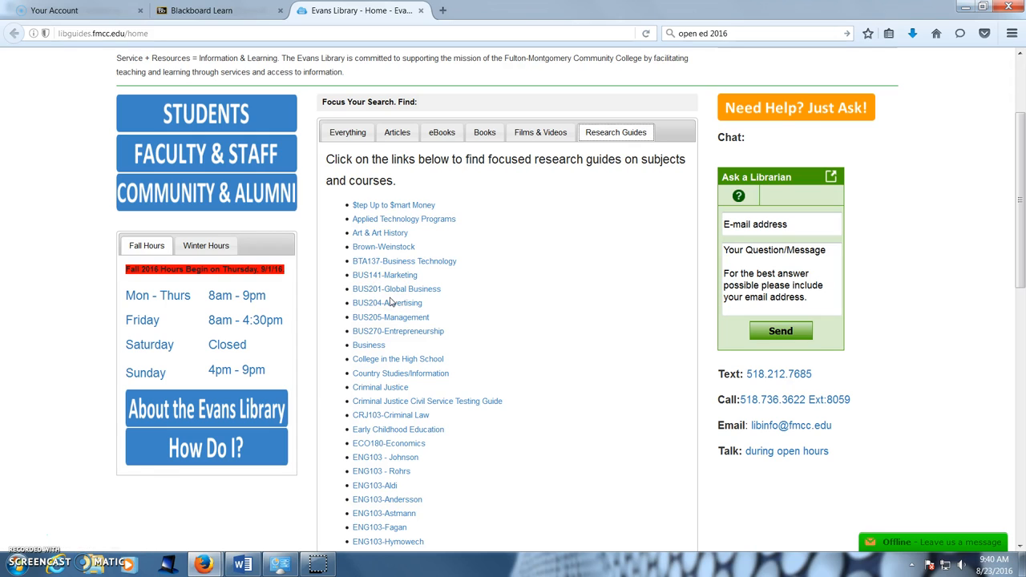